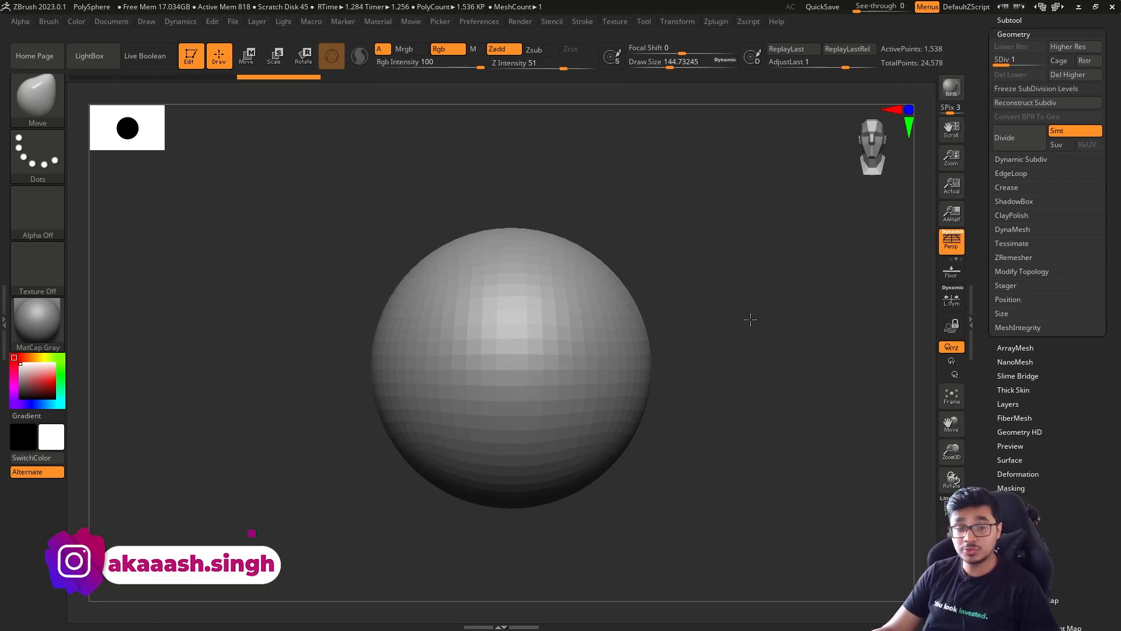
mouse_move(737, 381)
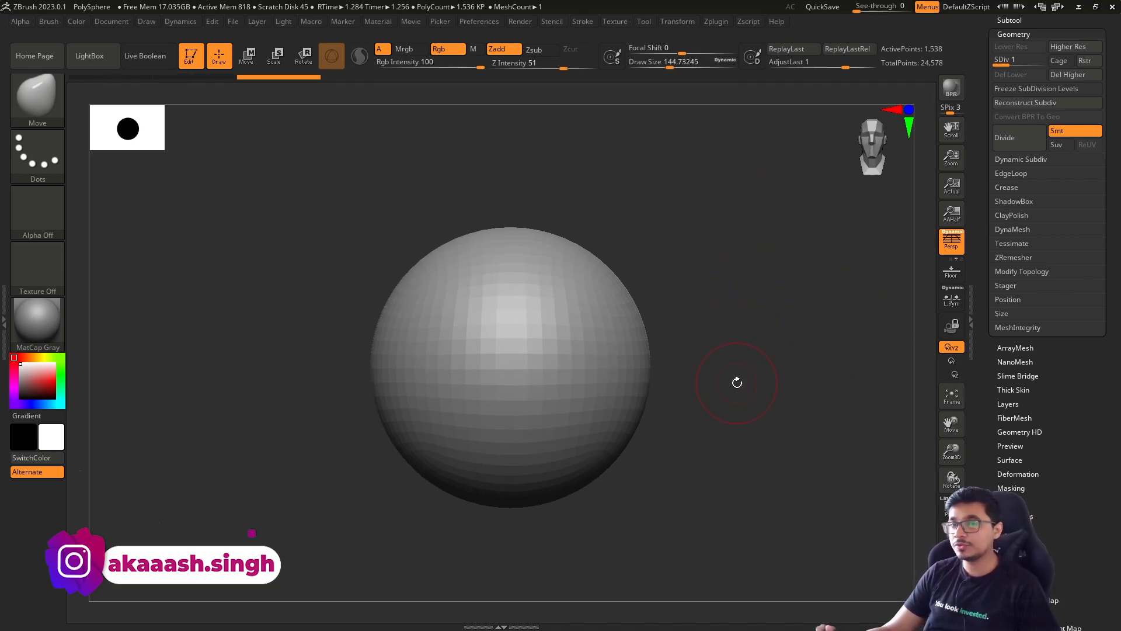
mouse_move(770, 336)
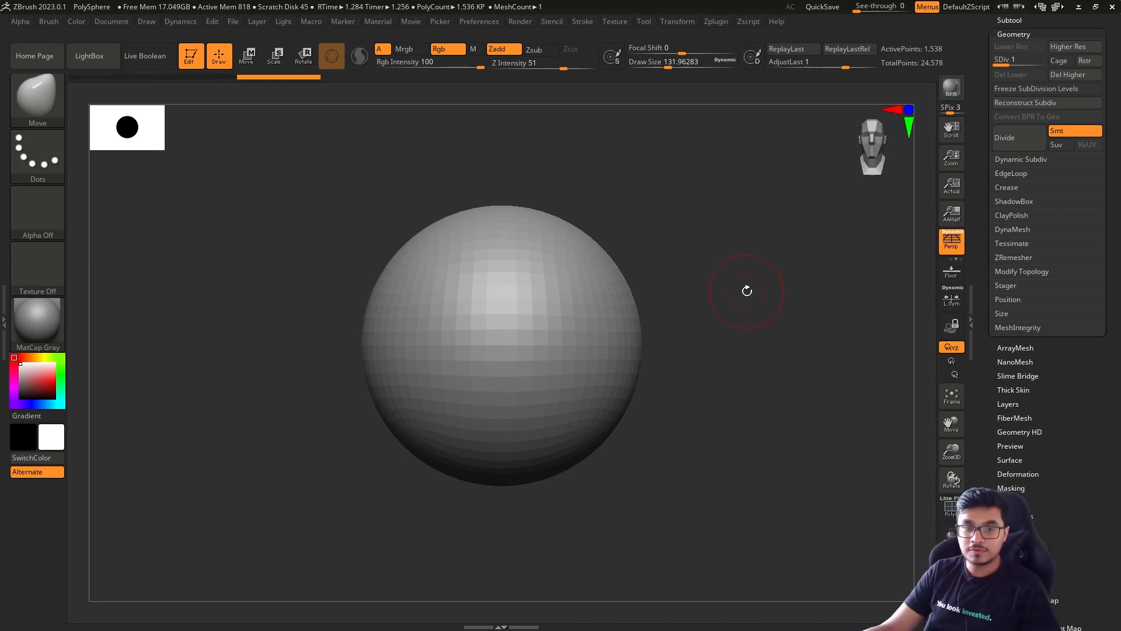
mouse_move(697, 386)
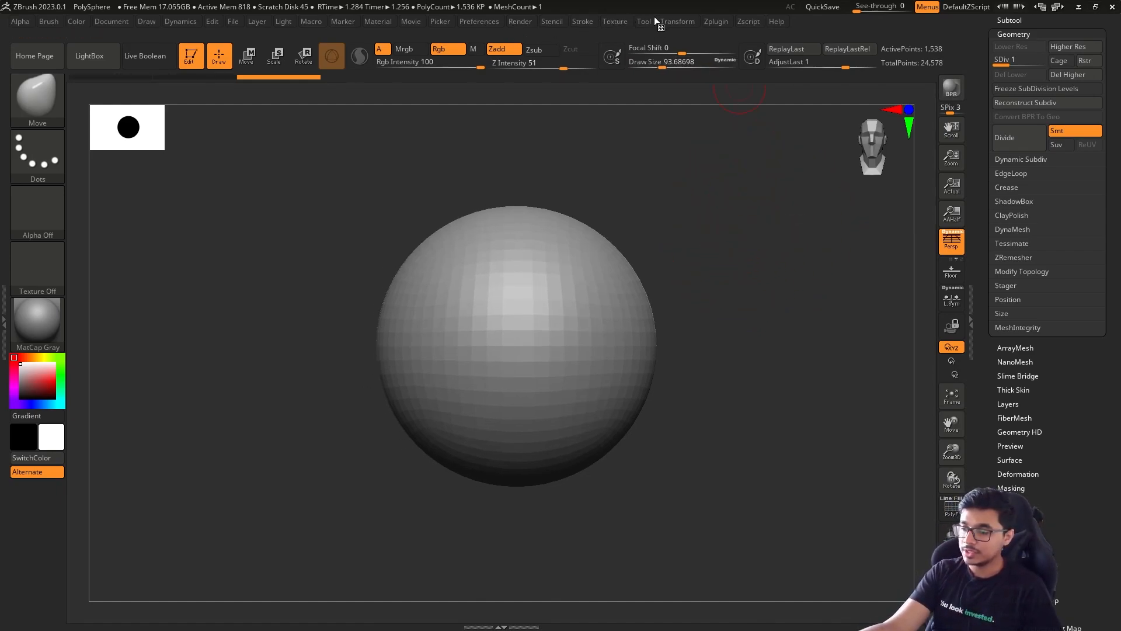
Import the front-and-side portrait sheet through the Texture palette and load it as a Spotlight
click(677, 21)
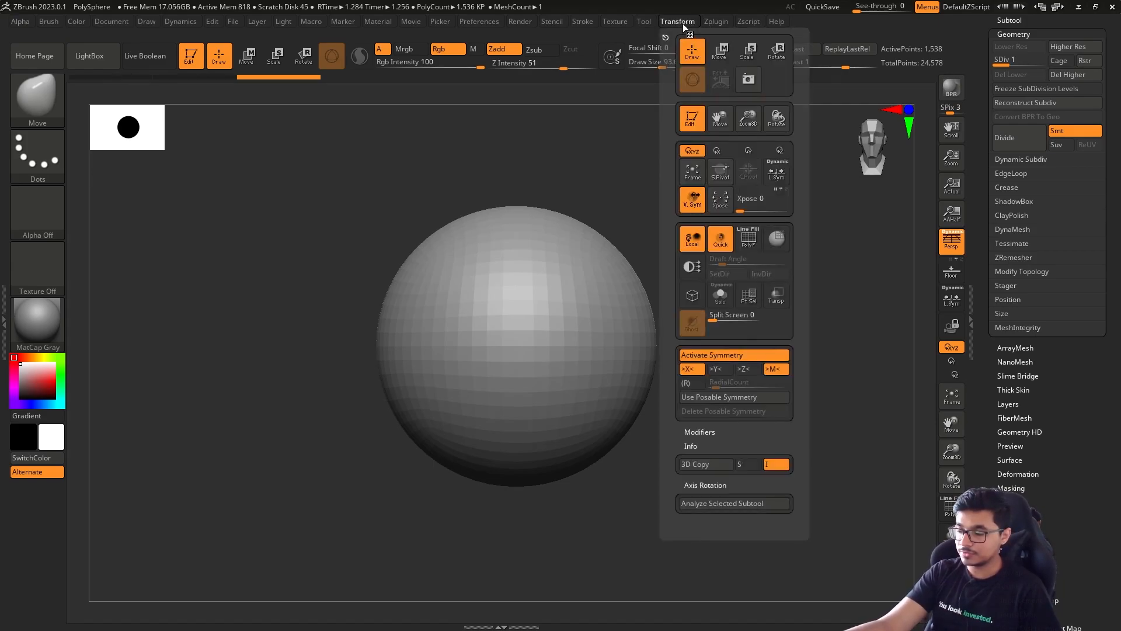
click(615, 21)
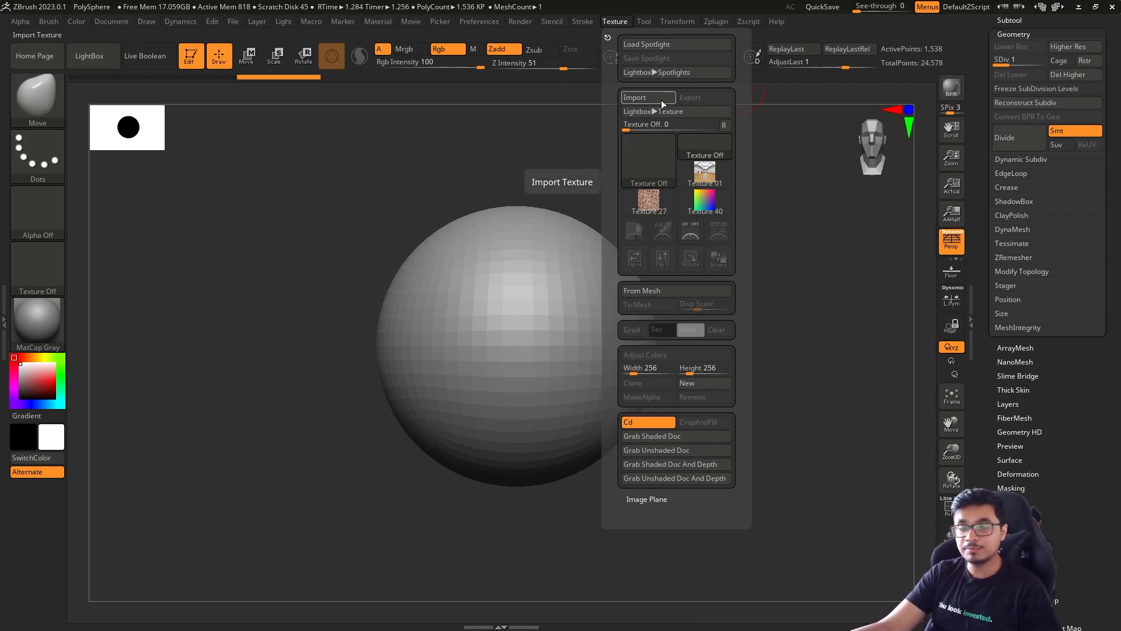
click(636, 96)
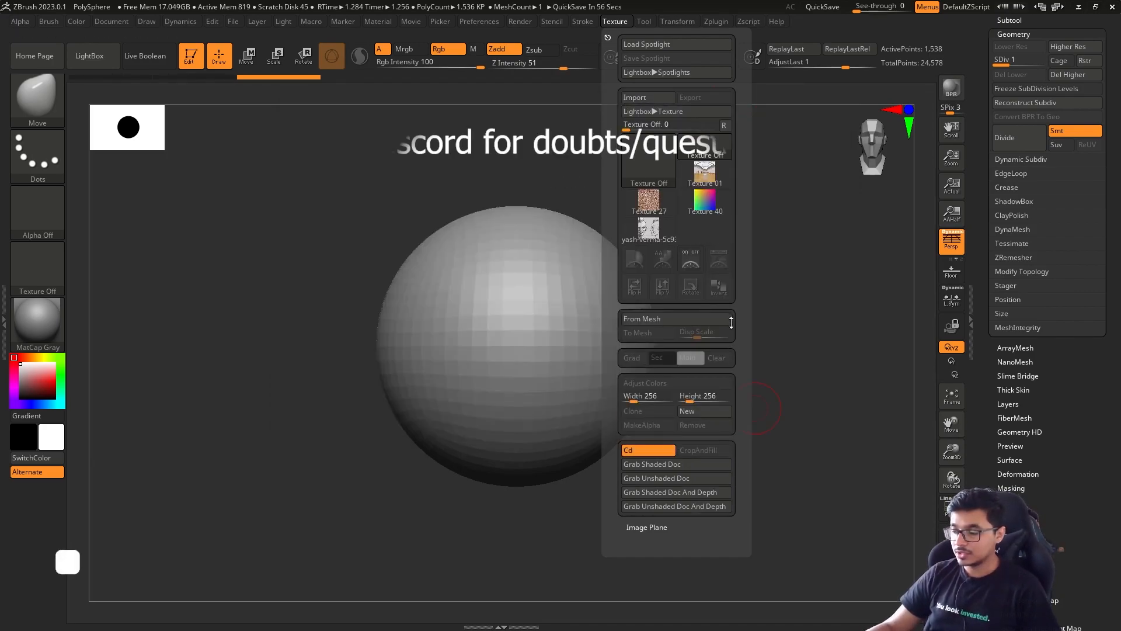
click(648, 228)
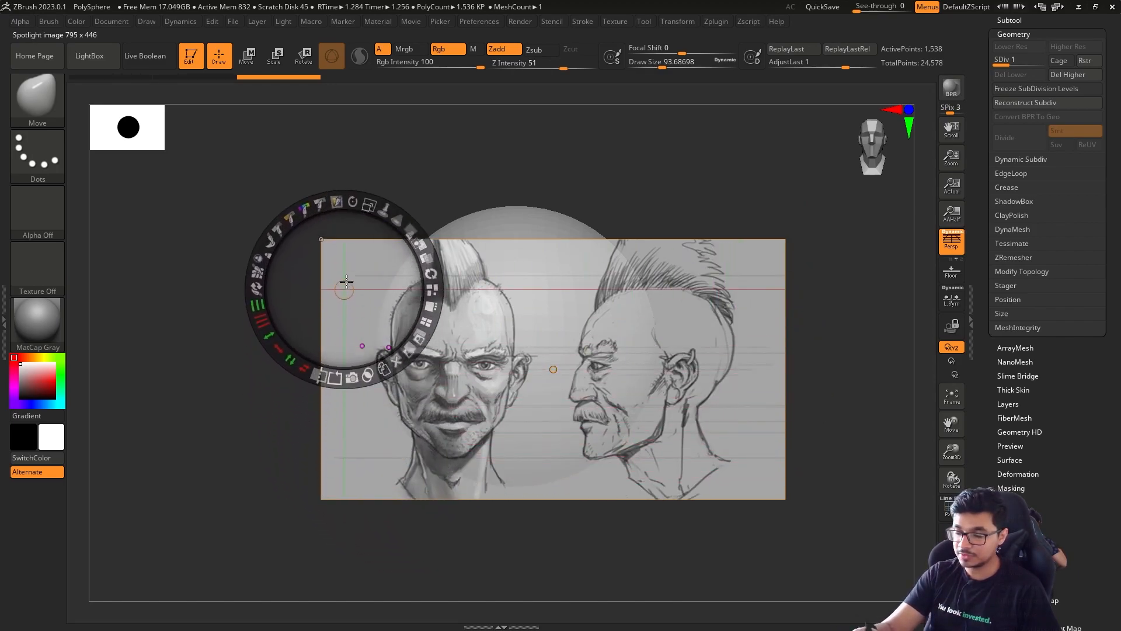
Centre the reference sheet and enlarge it to fill the canvas behind the sphere
drag(343, 286, 697, 351)
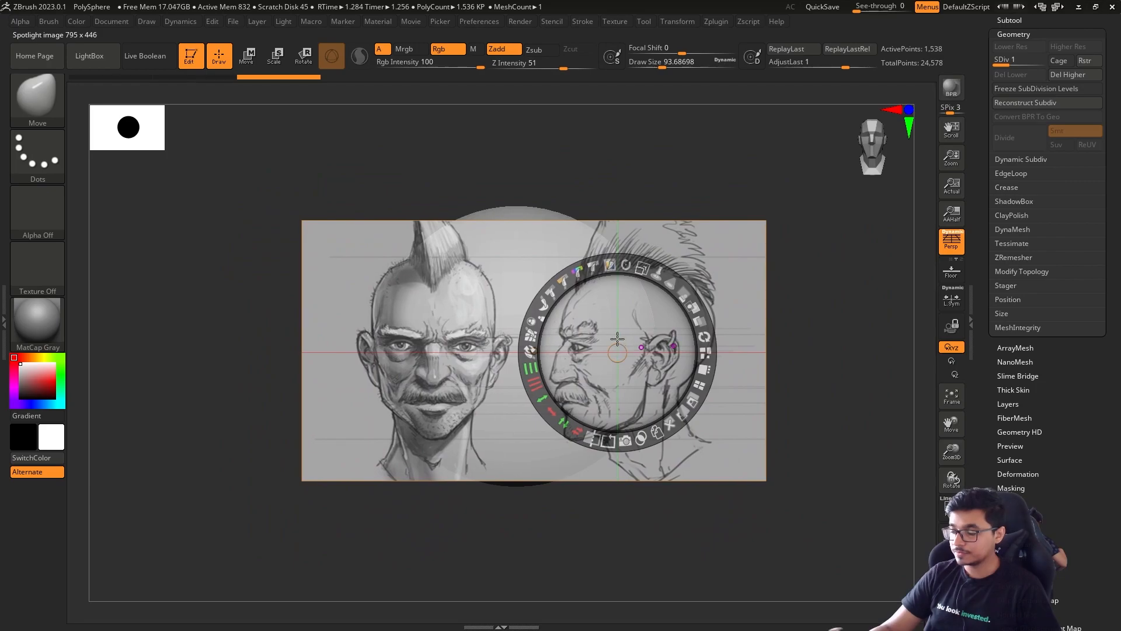
drag(616, 350, 532, 350)
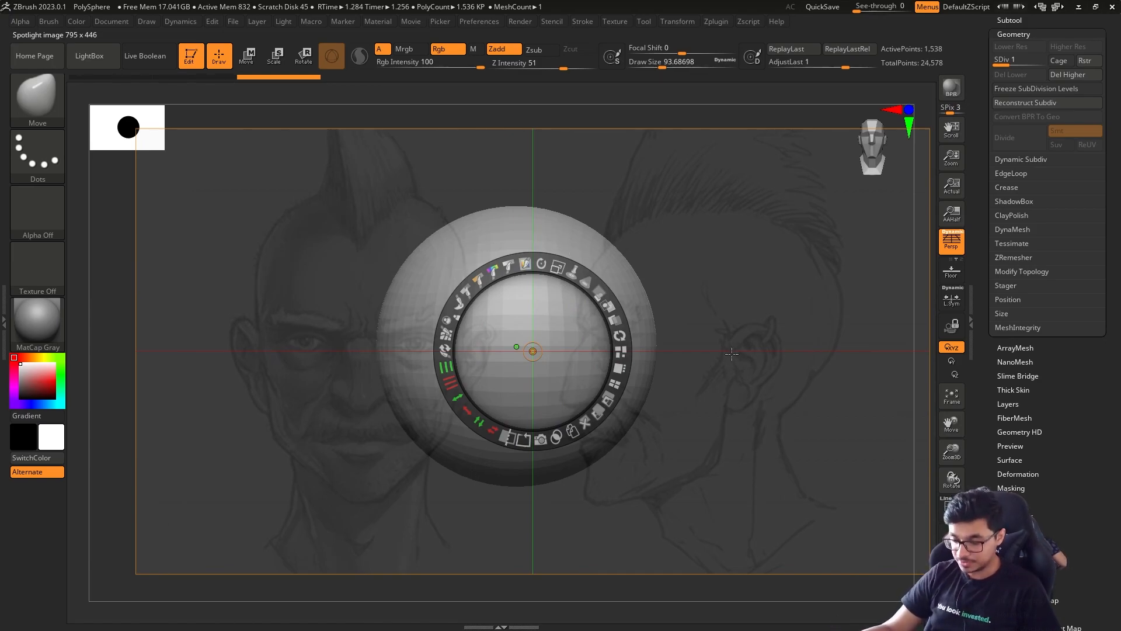
mouse_move(735, 361)
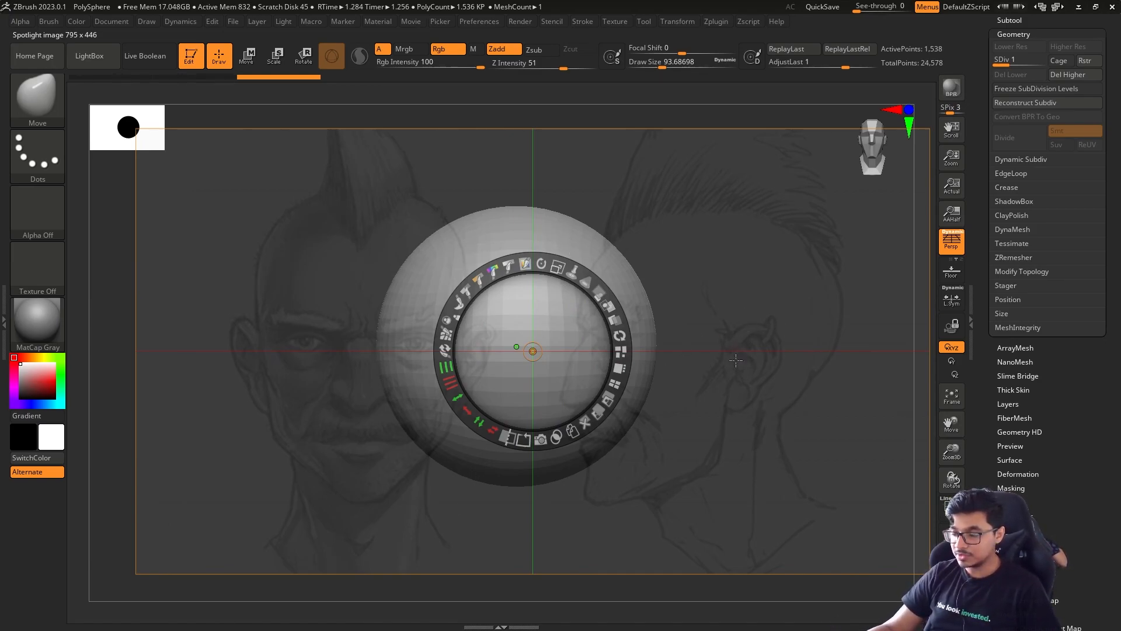
mouse_move(754, 369)
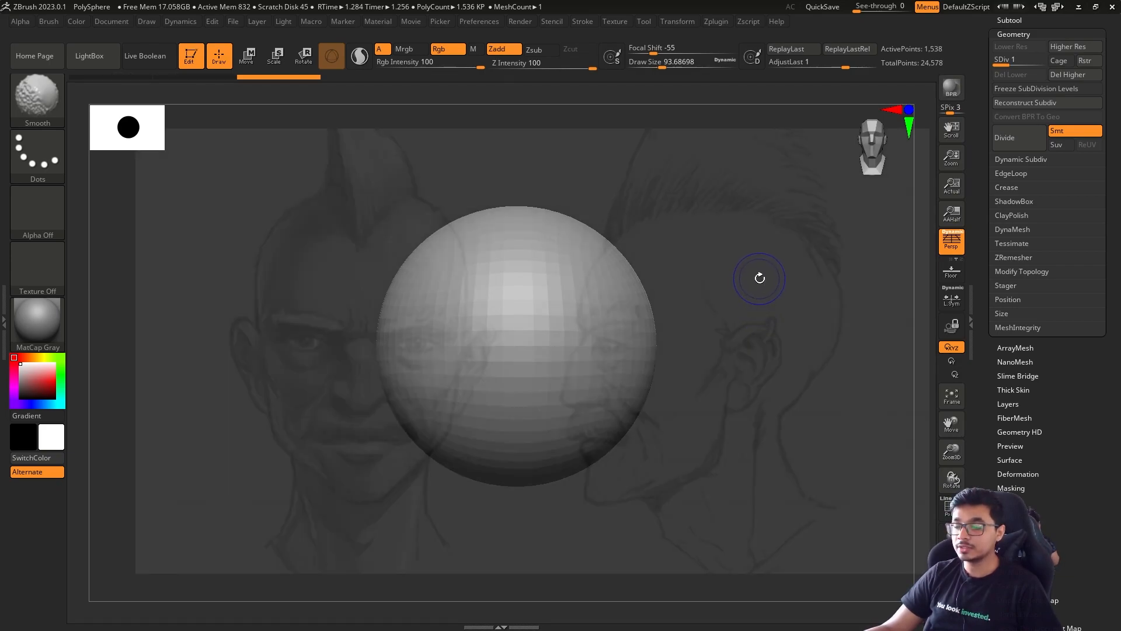
mouse_move(720, 324)
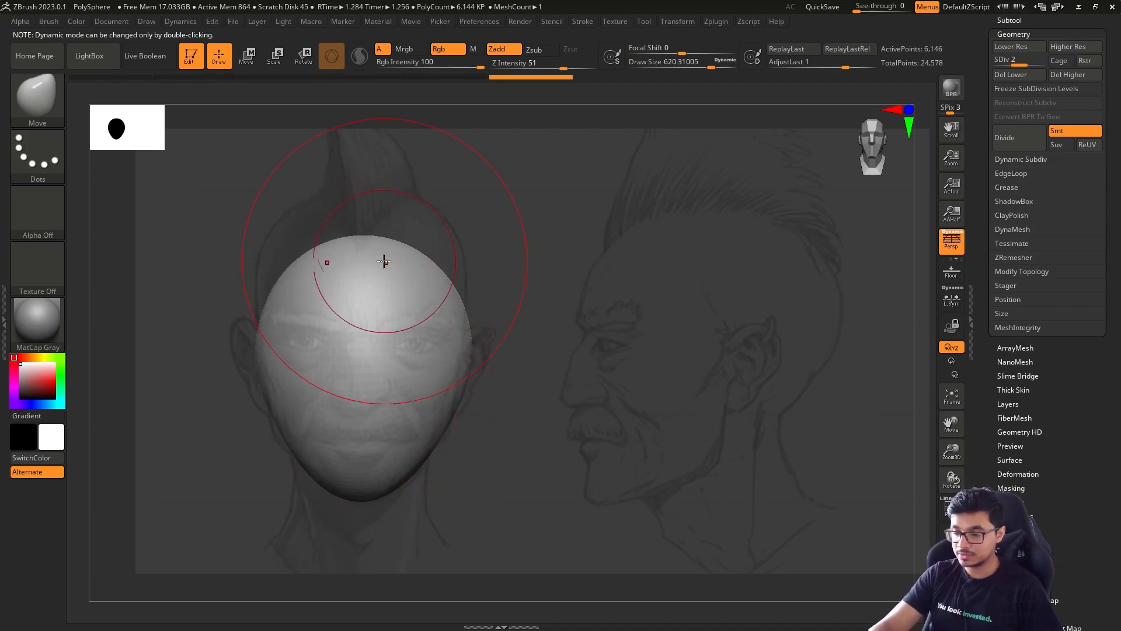
Move-brush the sphere into a taller skull, front face outline, and profile with back of head, face and chin
drag(385, 260, 491, 278)
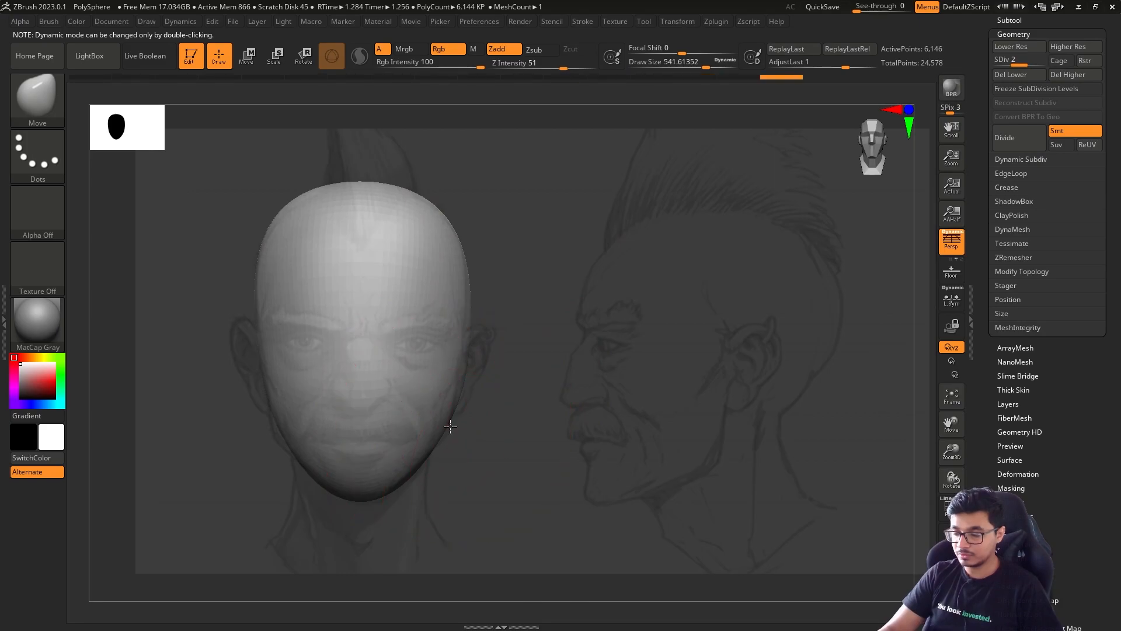
drag(450, 427, 797, 449)
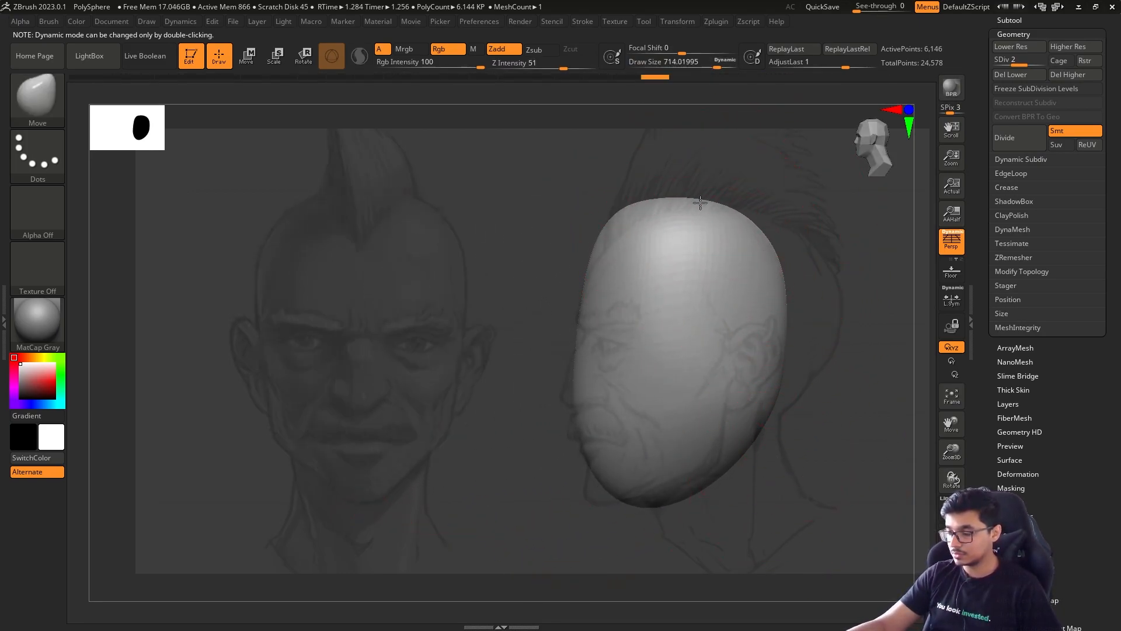
drag(701, 202, 753, 451)
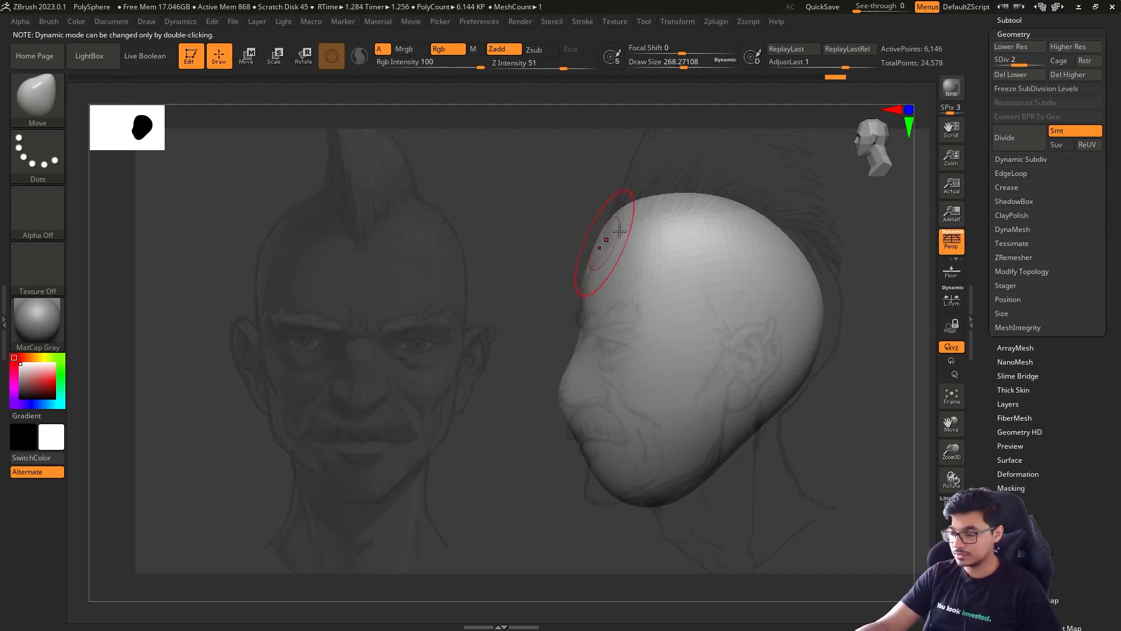
drag(680, 61, 729, 62)
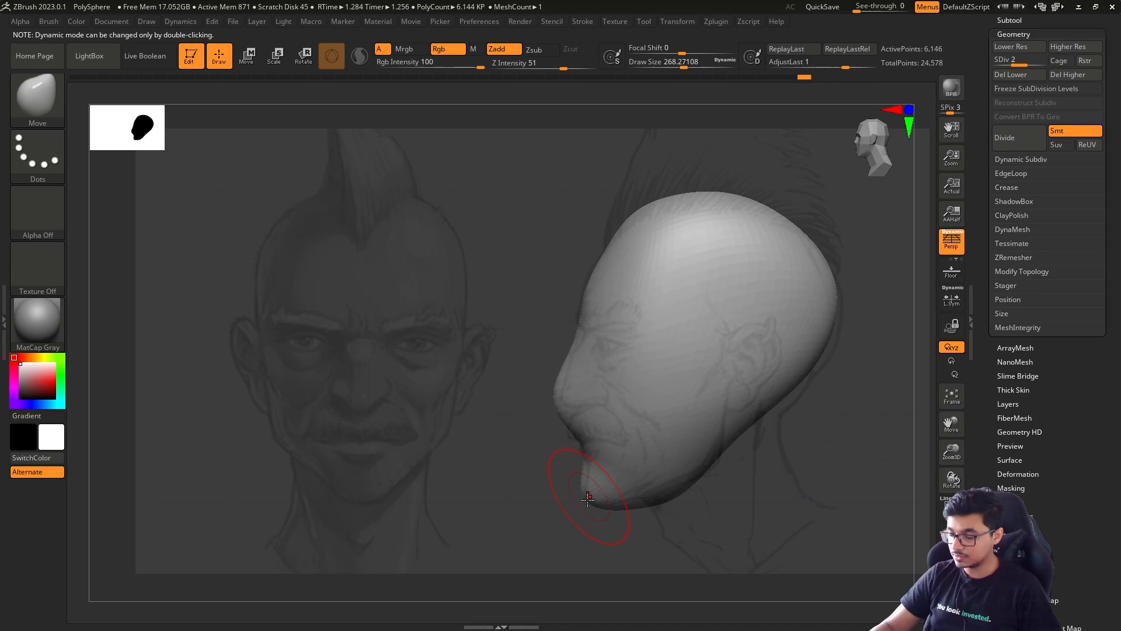
drag(586, 497, 684, 490)
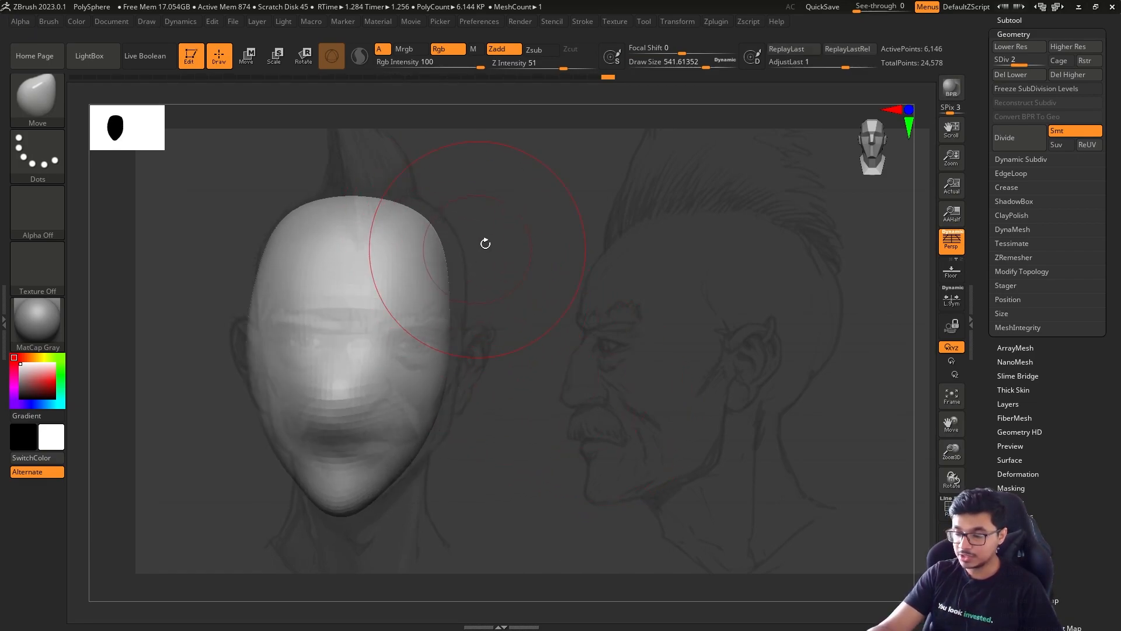
Narrow the skull sides and temples to match the front portrait
drag(485, 243, 581, 250)
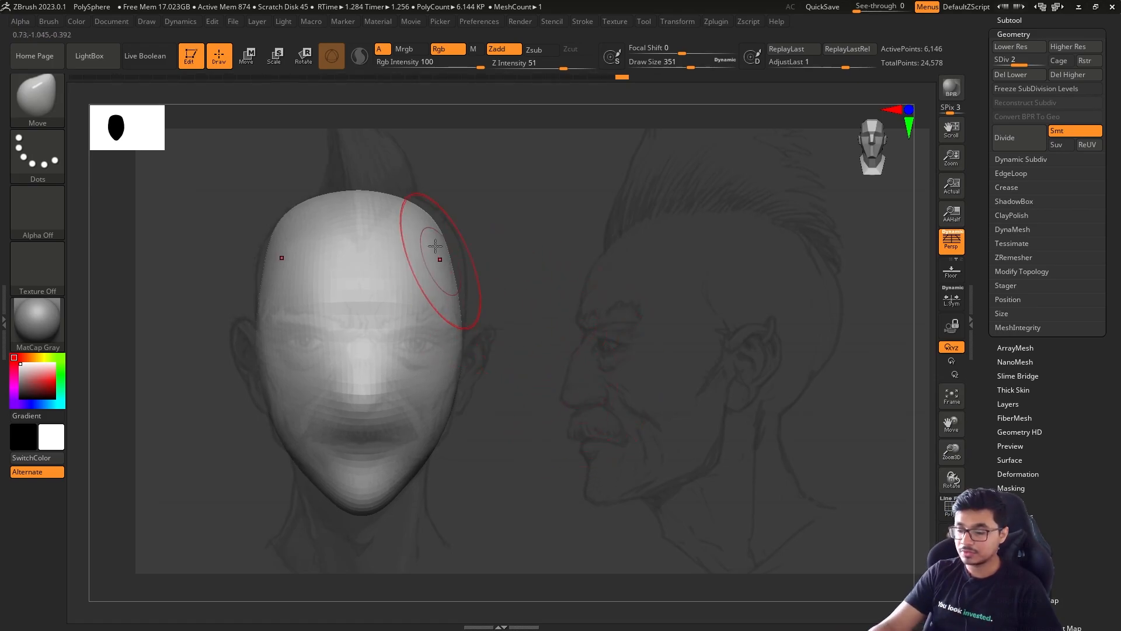
drag(434, 246, 320, 209)
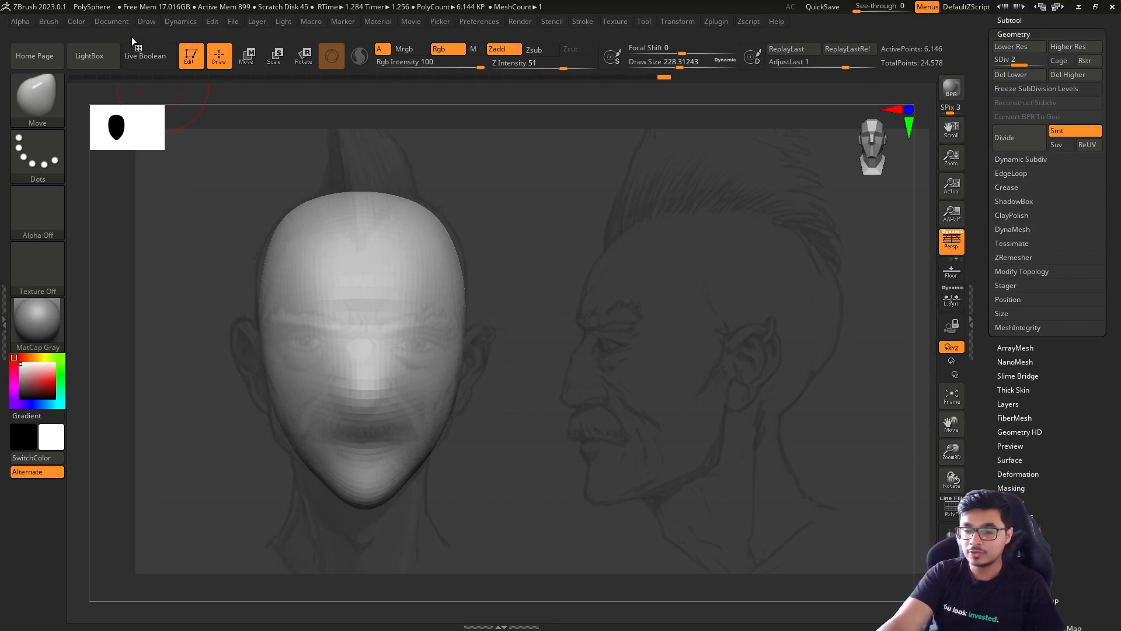
mouse_move(327, 349)
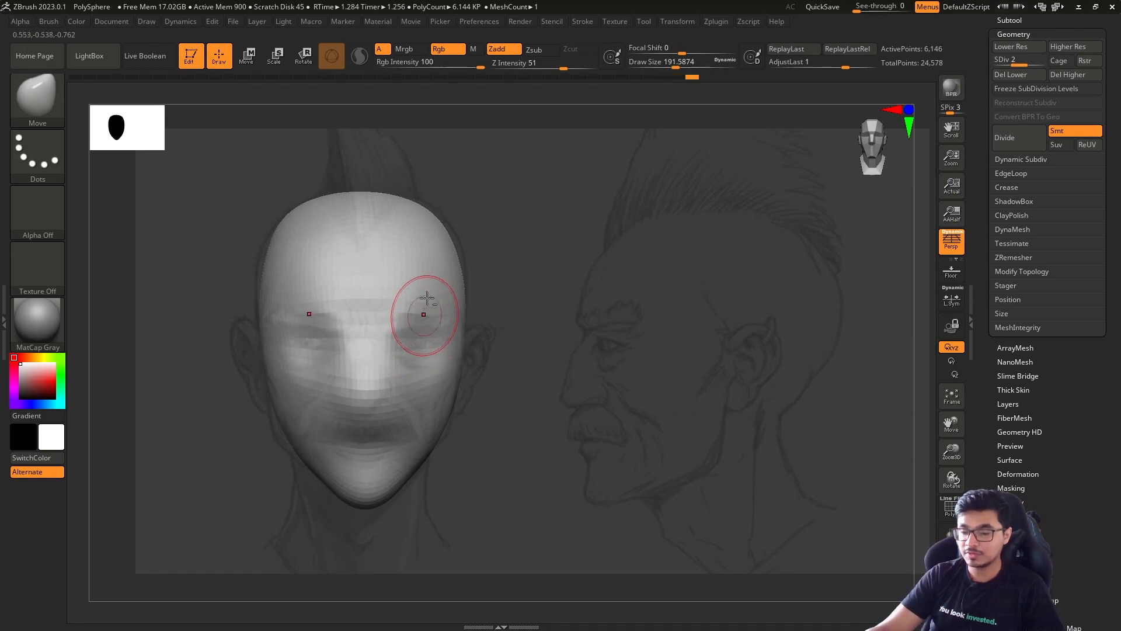
Store the front and side views as Cust1 and Cust2 in the Document palette and recall each
click(111, 21)
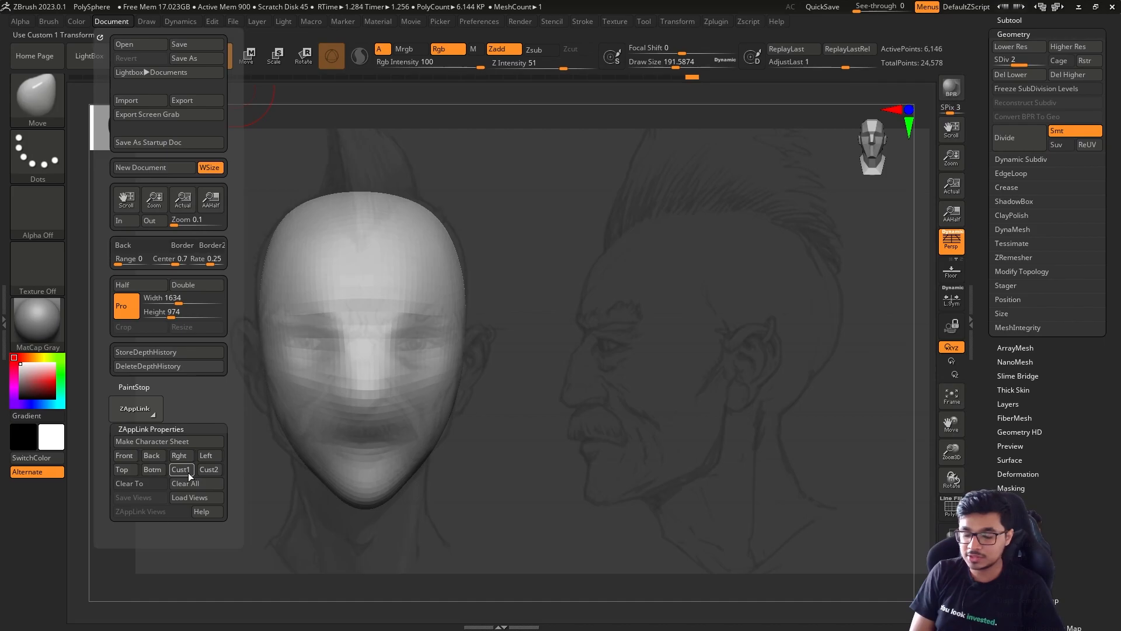
mouse_move(209, 469)
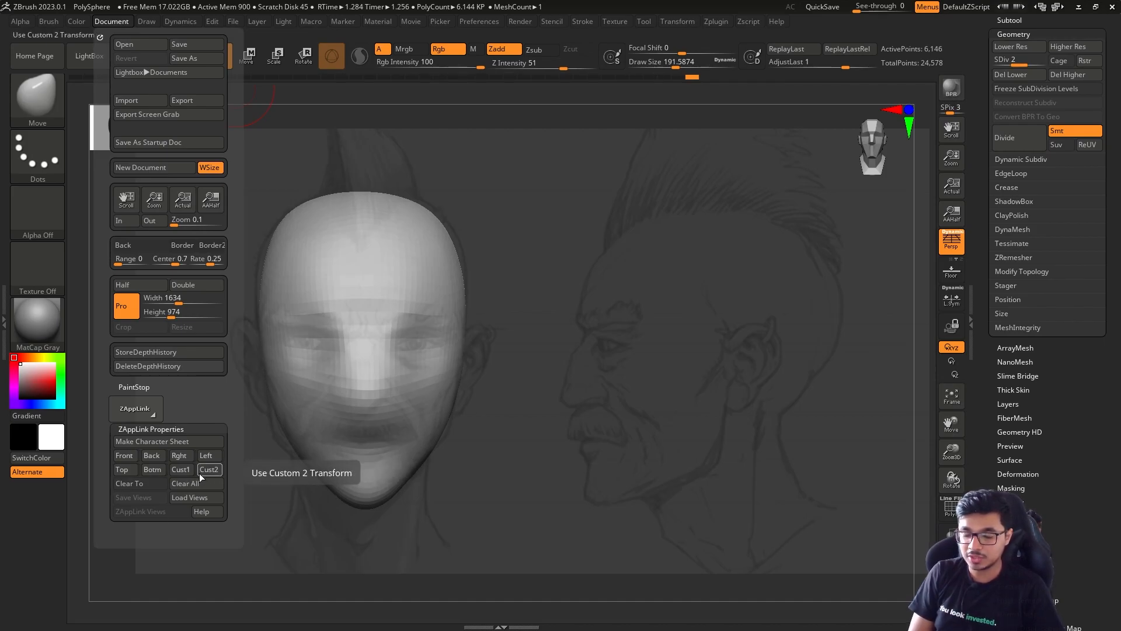
click(179, 470)
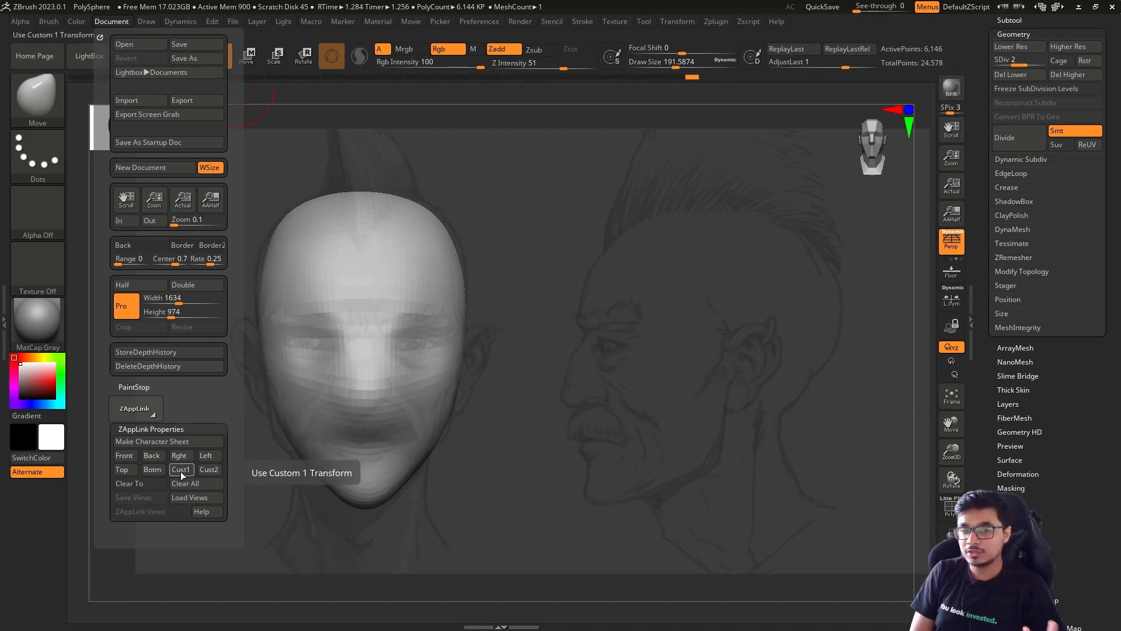
click(180, 454)
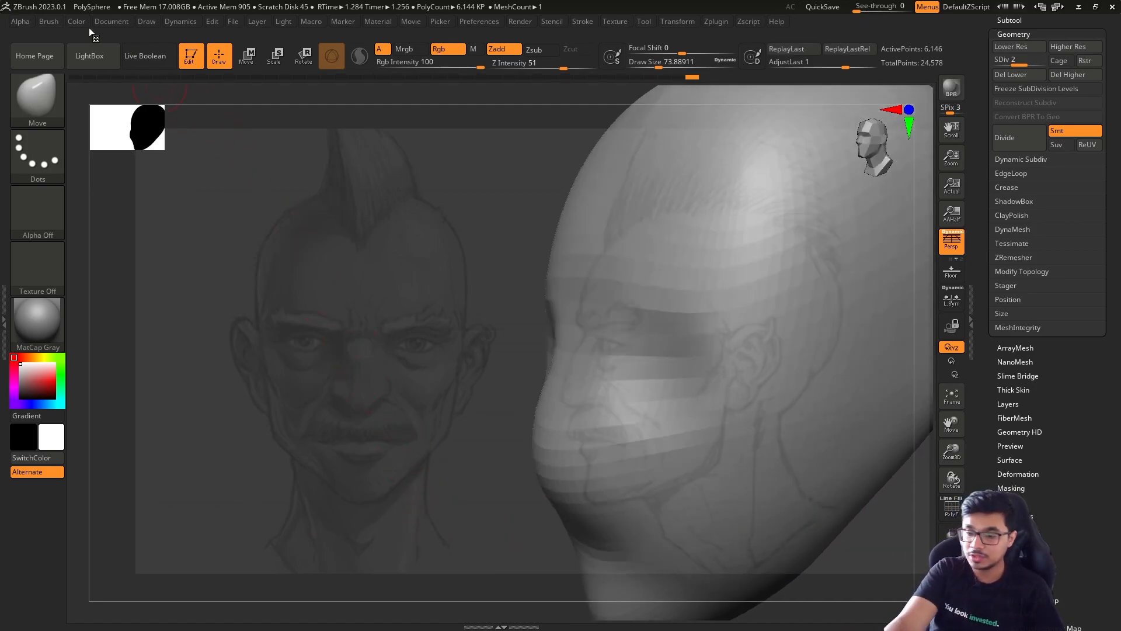
click(111, 21)
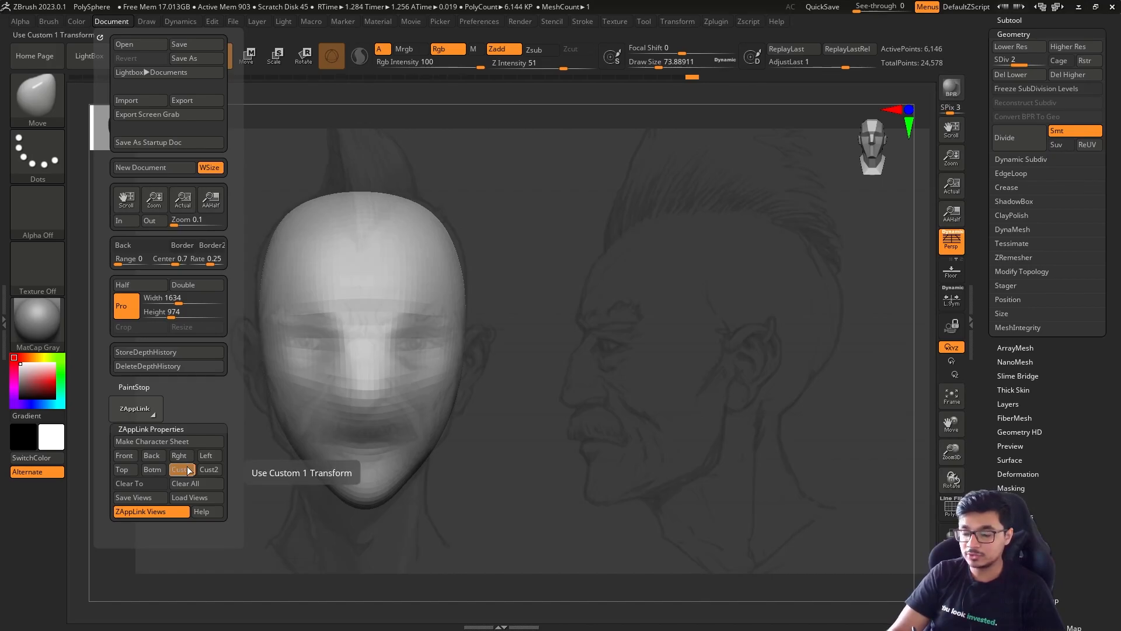
click(209, 469)
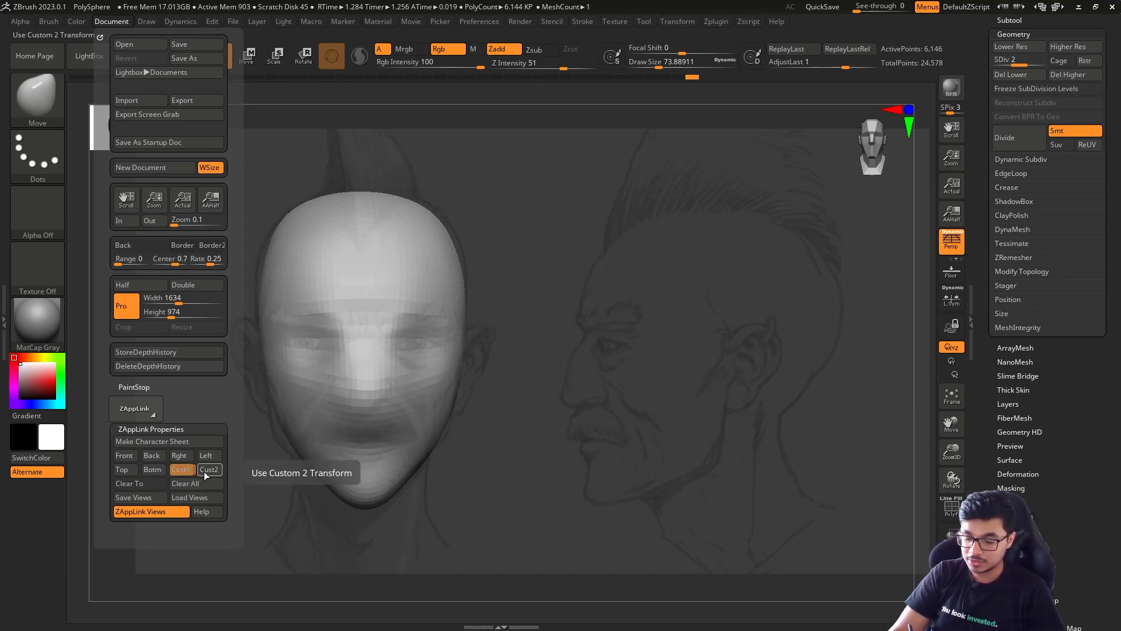
click(181, 469)
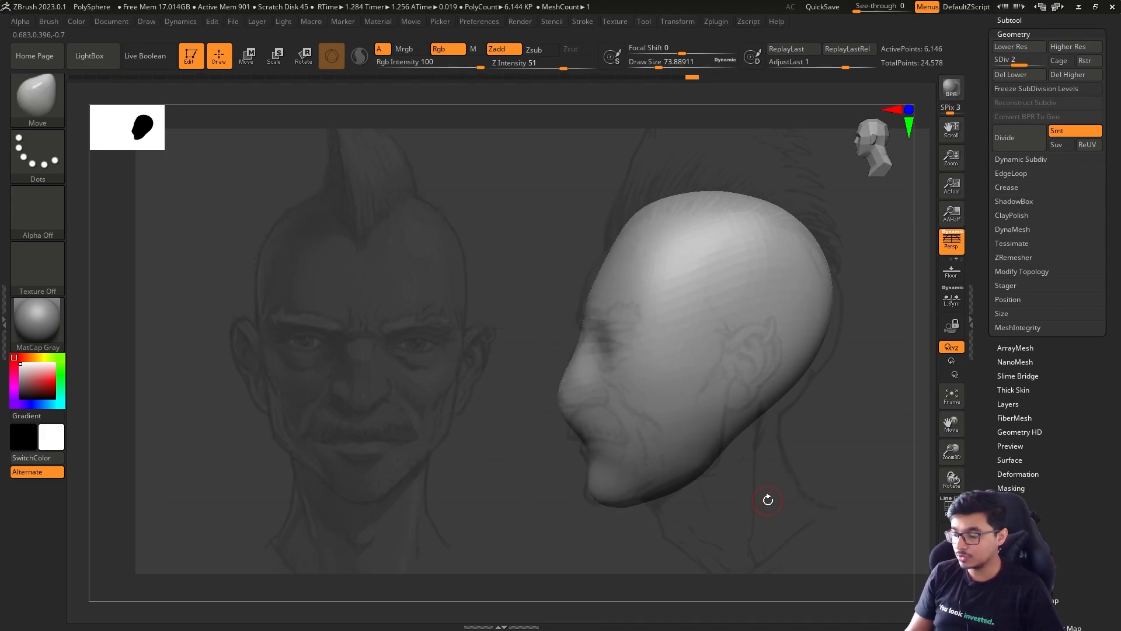
Switch between the saved side and front custom views to check them against the sketch
click(111, 21)
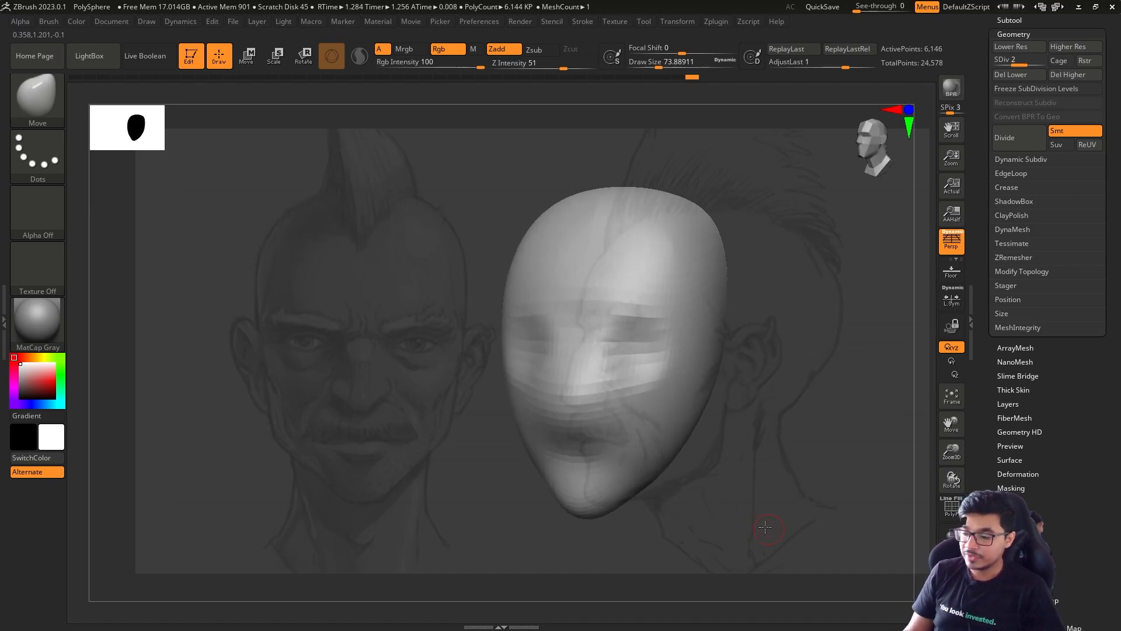
click(111, 21)
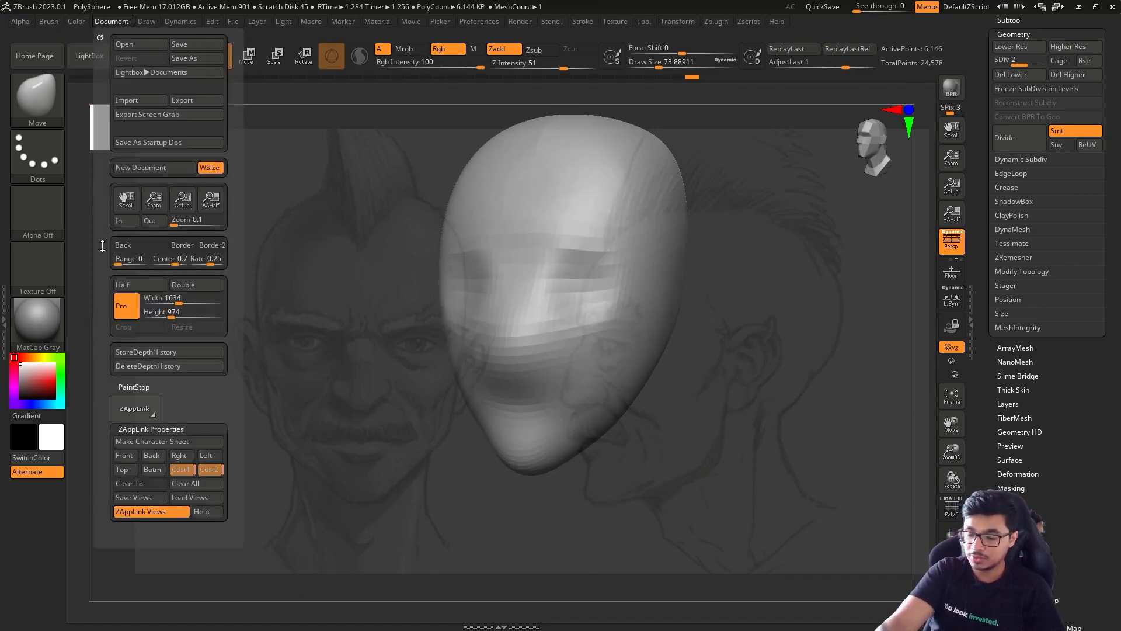
click(181, 469)
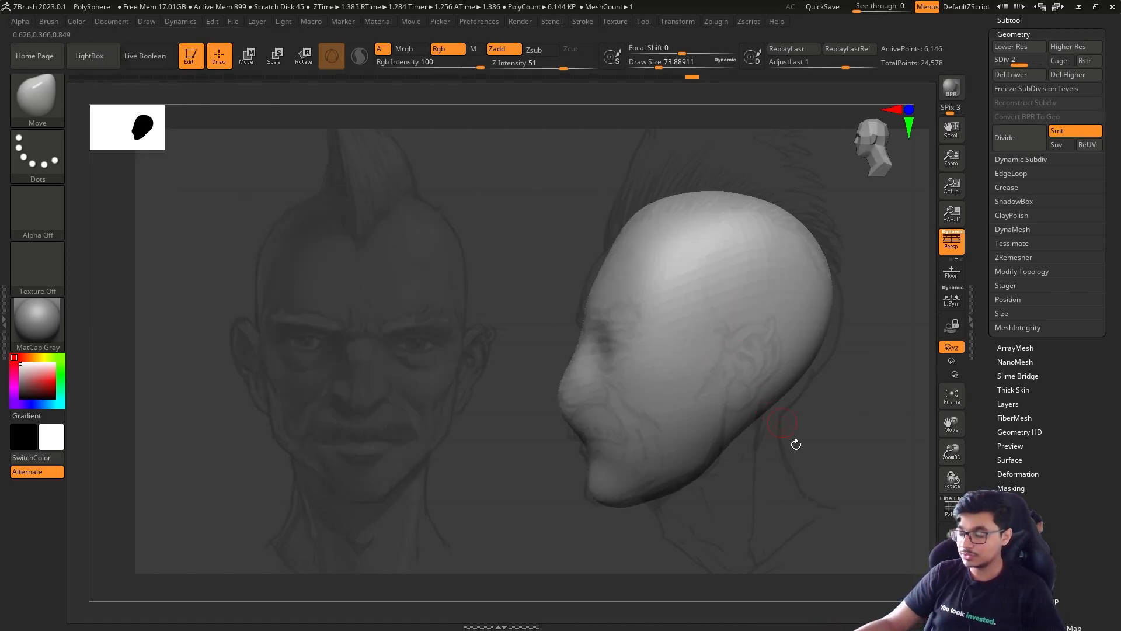
click(111, 21)
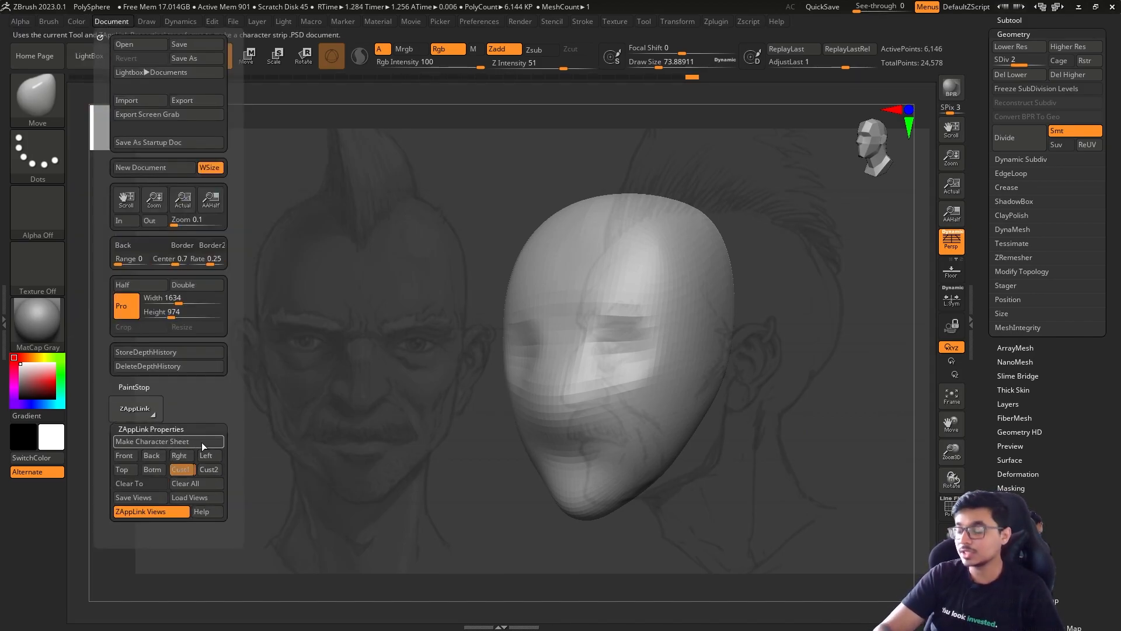
click(186, 482)
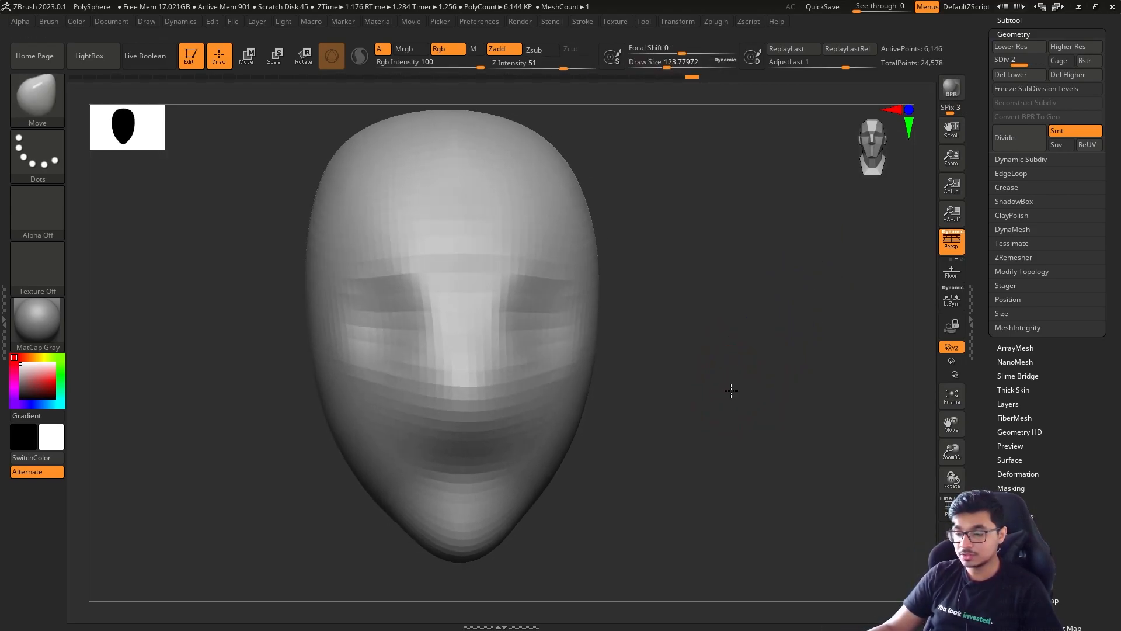
Return to front view and adjust See-through so the reference shows as a translucent overlay
click(613, 21)
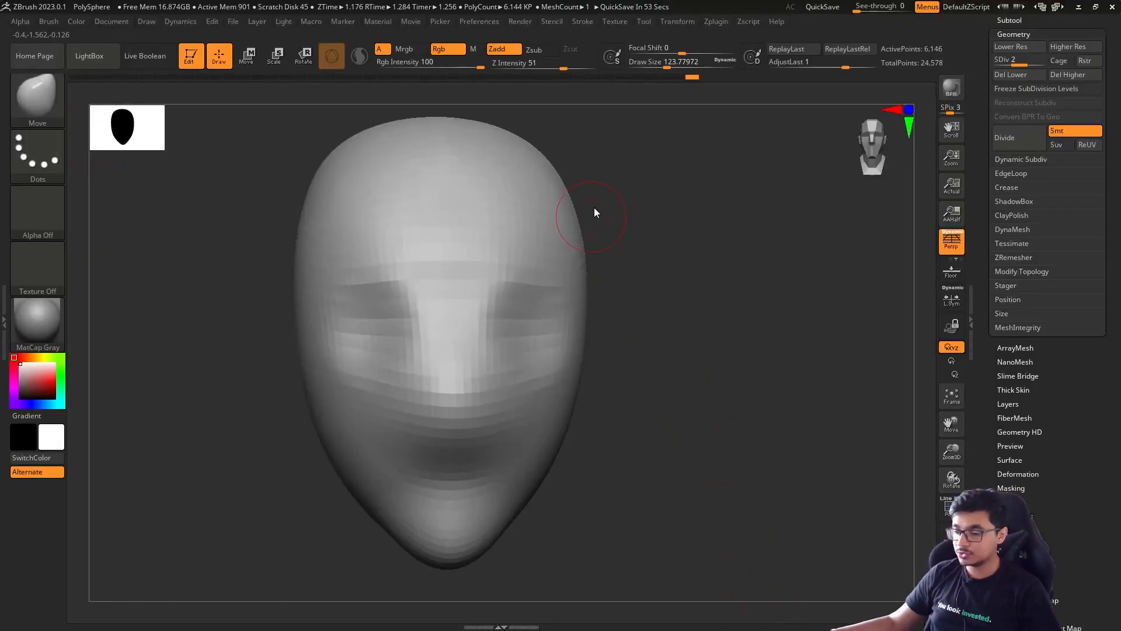
click(878, 7)
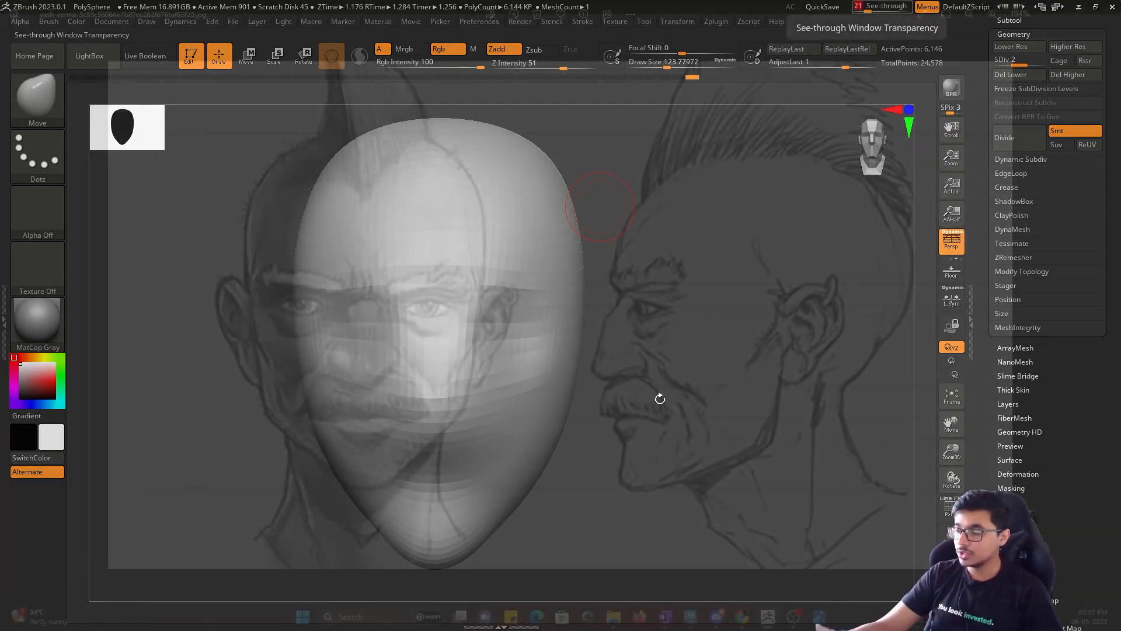
click(887, 7)
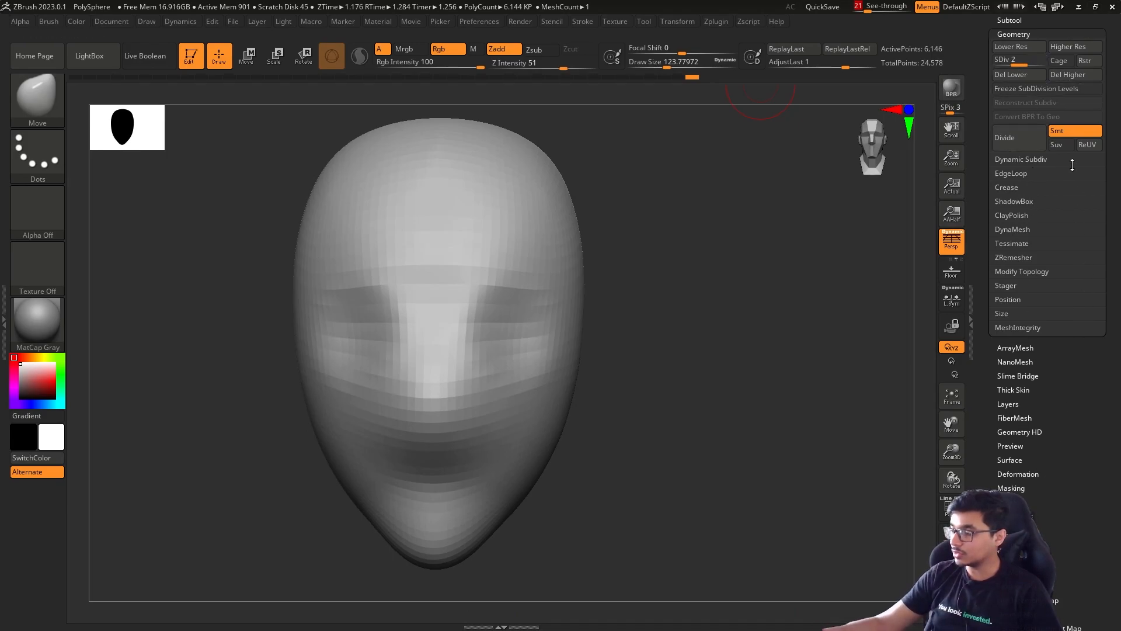
mouse_move(1004, 138)
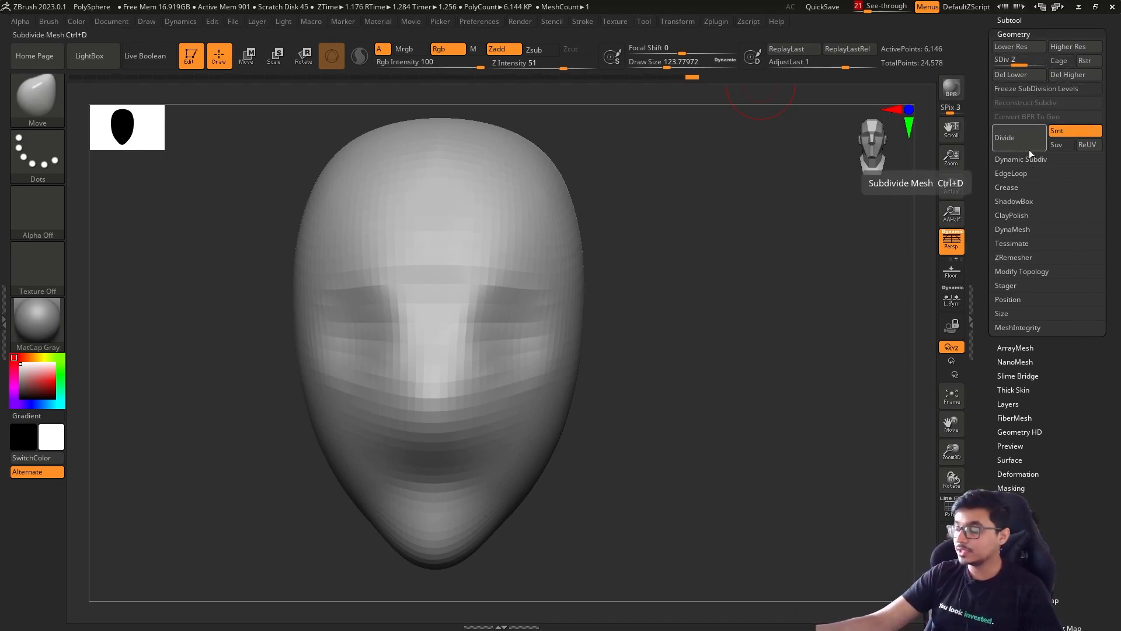